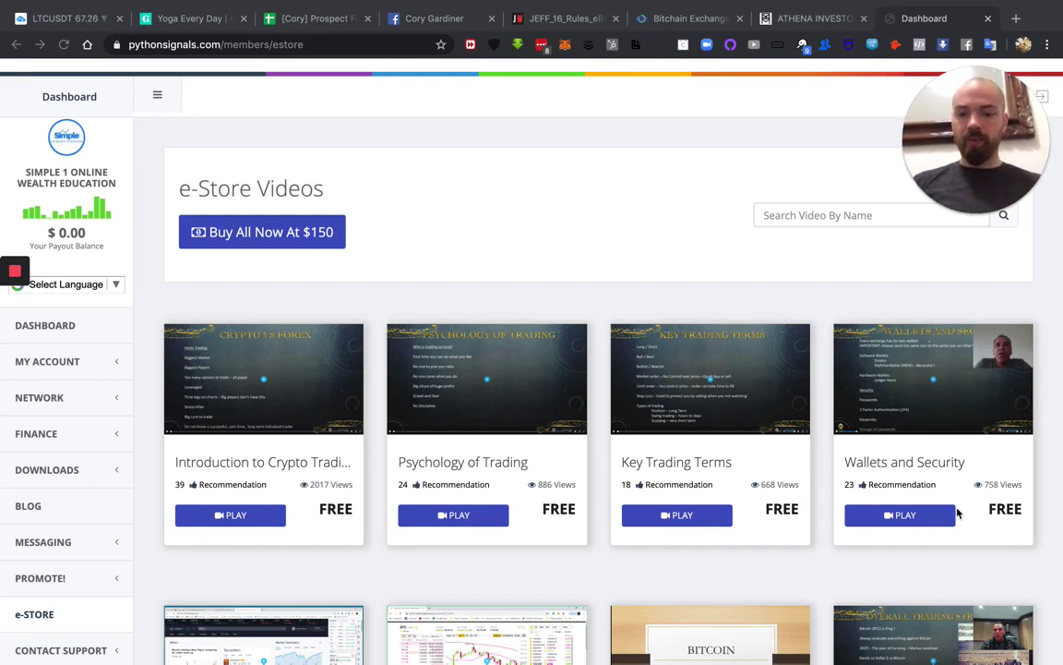
pyautogui.scroll(-3)
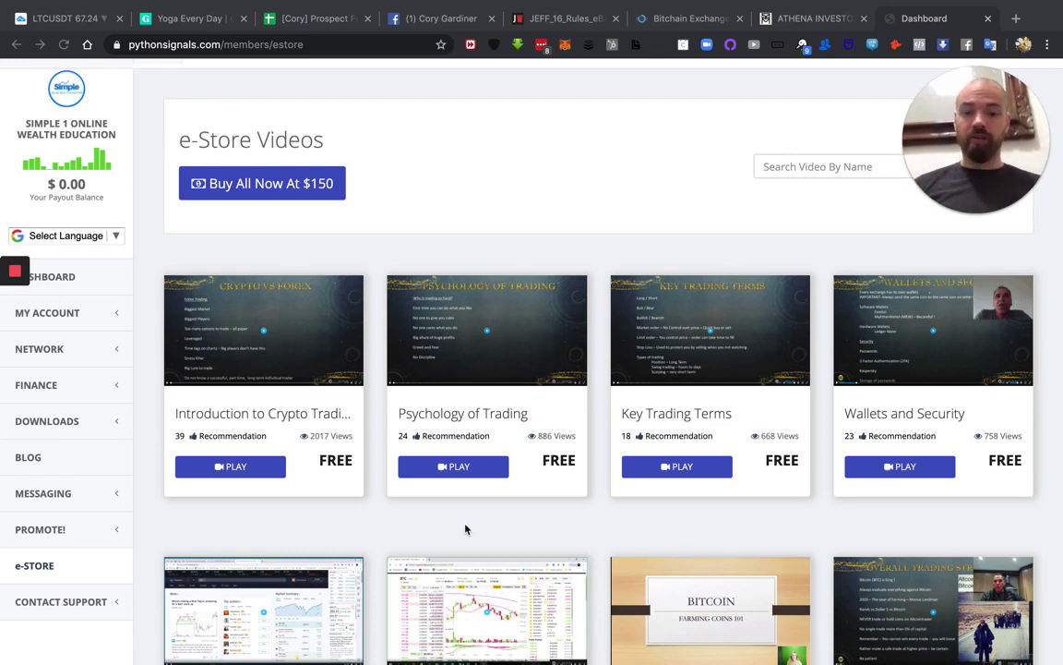
pyautogui.moveTo(257, 453)
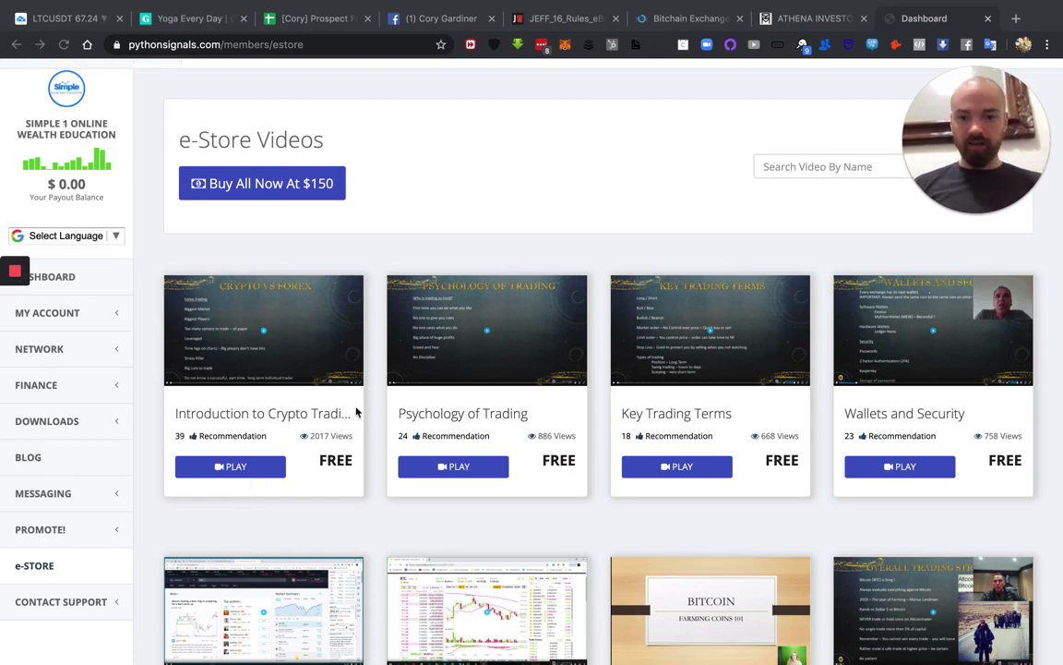
pyautogui.scroll(-3)
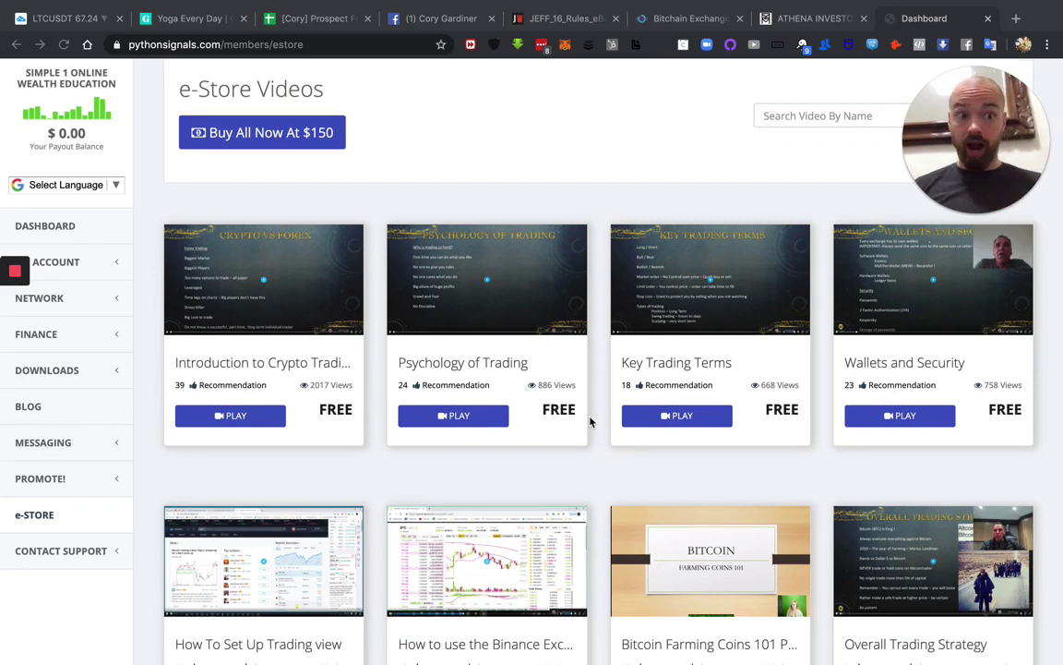
pyautogui.moveTo(760, 374)
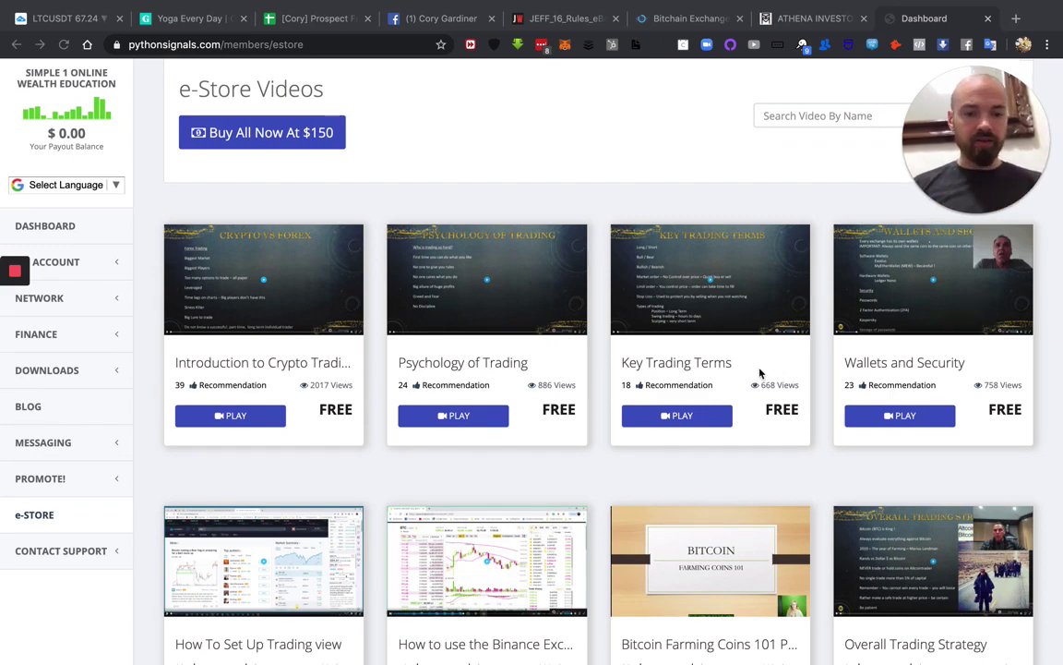
pyautogui.scroll(-3)
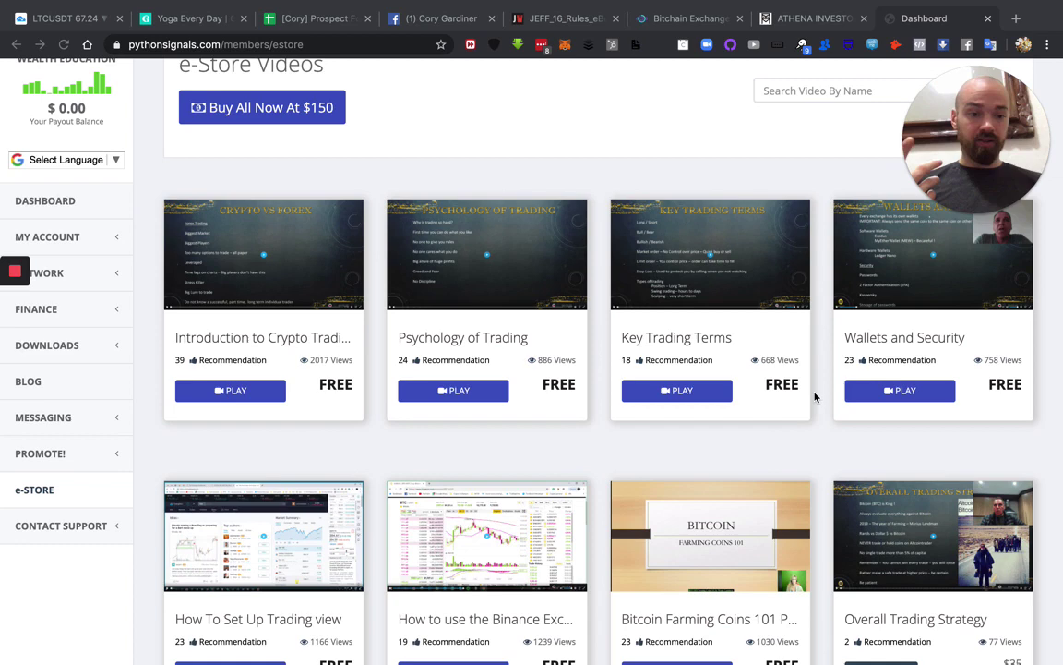
pyautogui.scroll(-3)
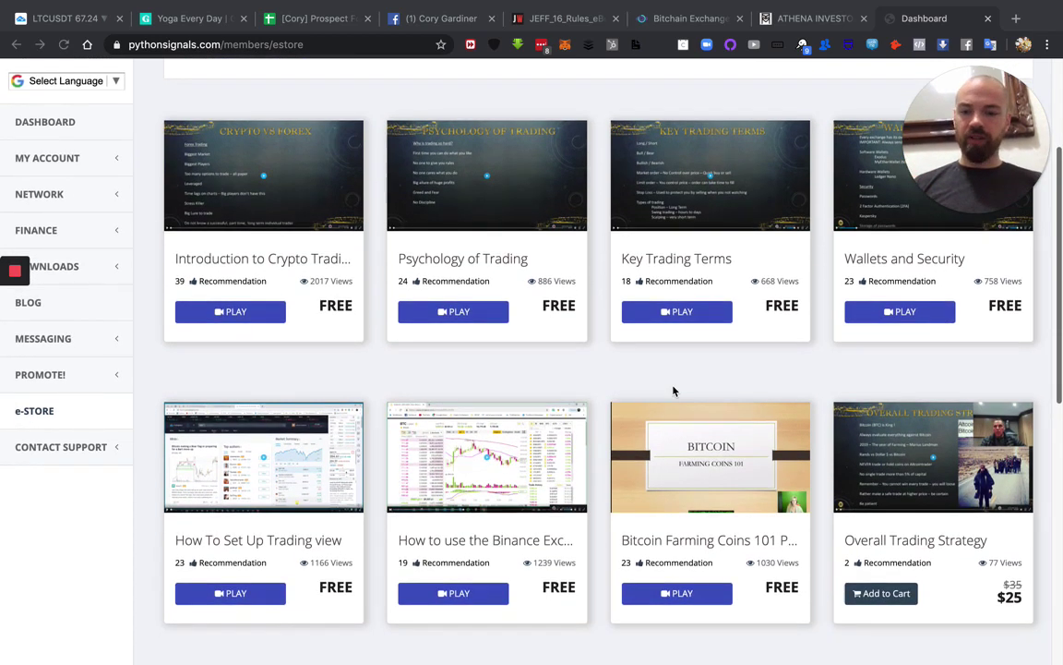
pyautogui.scroll(-3)
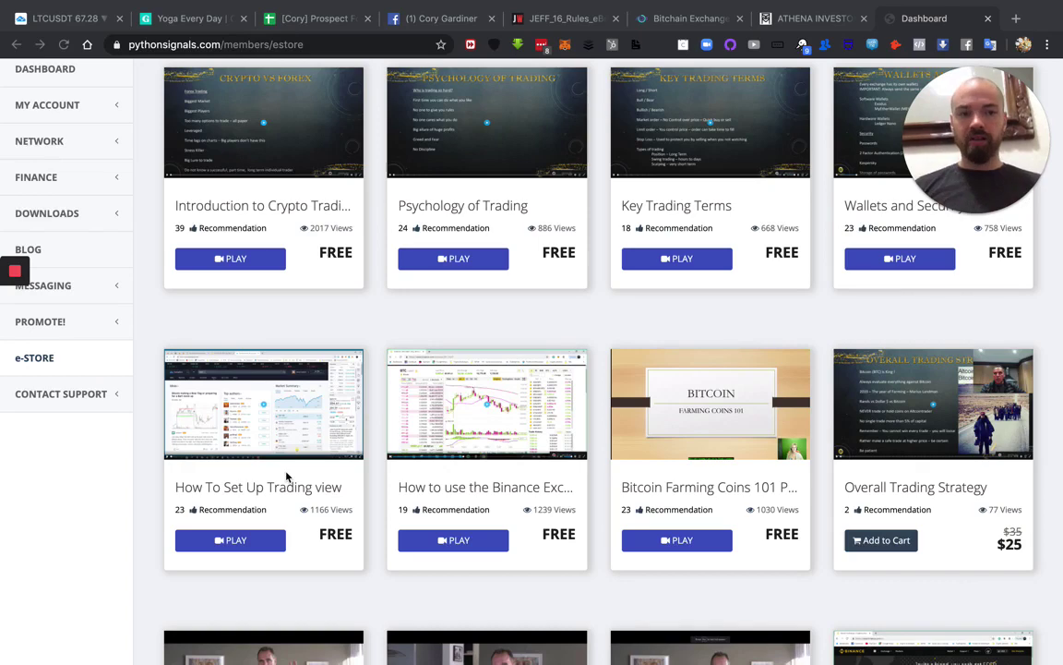
pyautogui.scroll(-3)
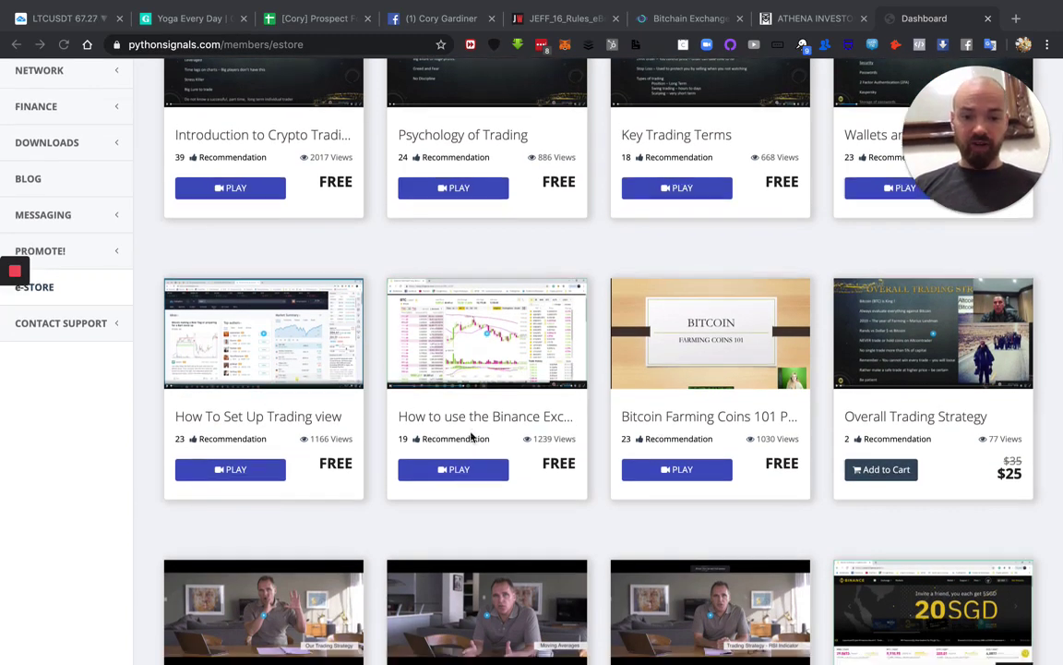
pyautogui.scroll(-3)
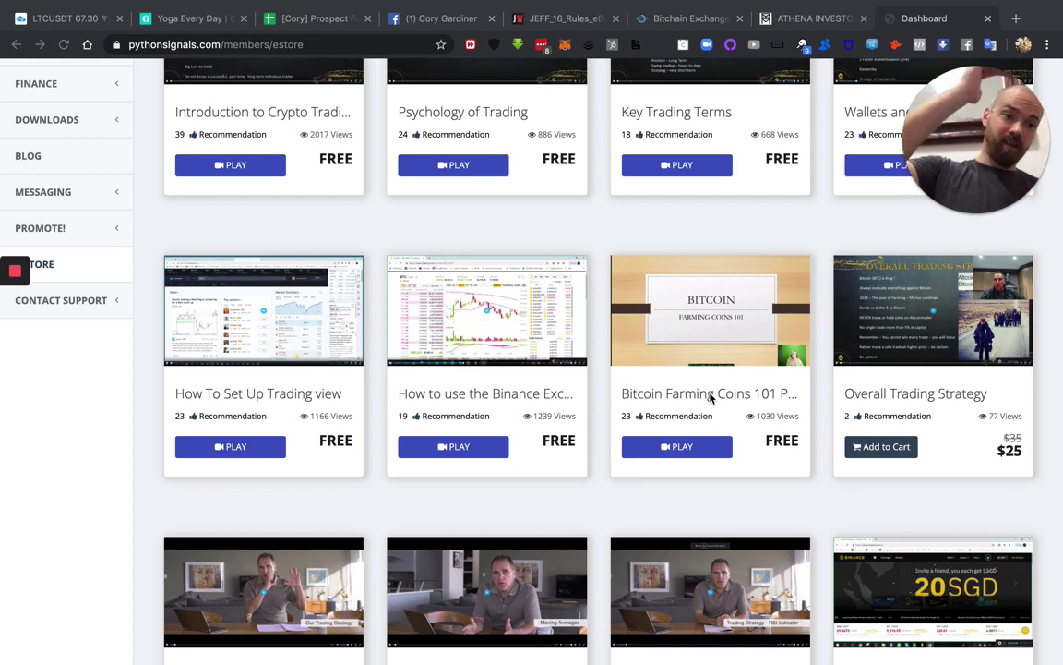
pyautogui.moveTo(625, 434)
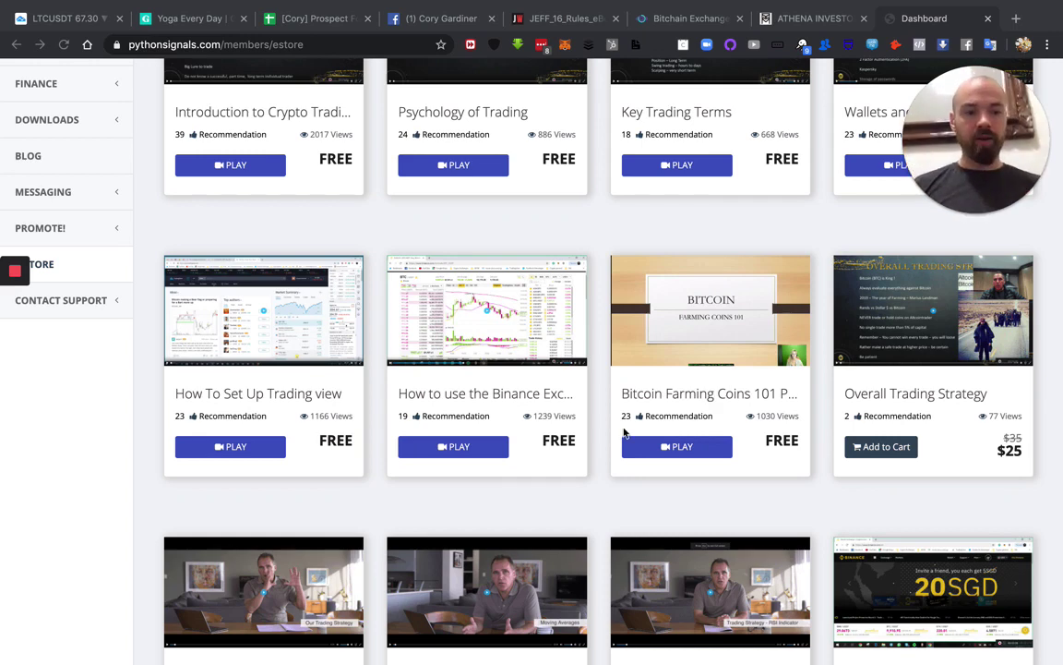
pyautogui.scroll(-3)
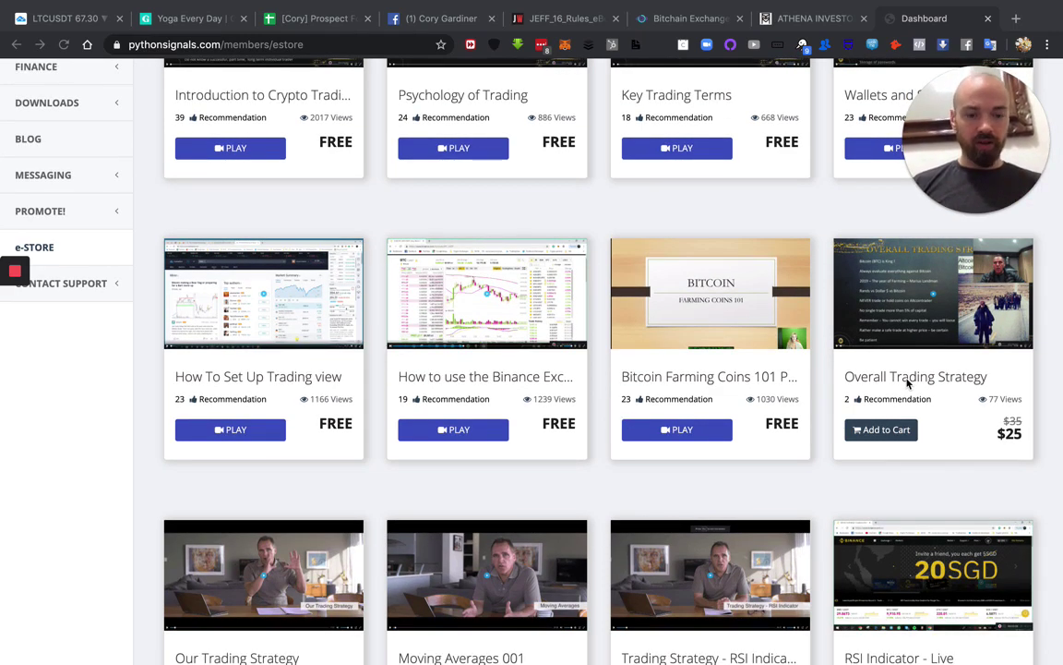
pyautogui.scroll(-3)
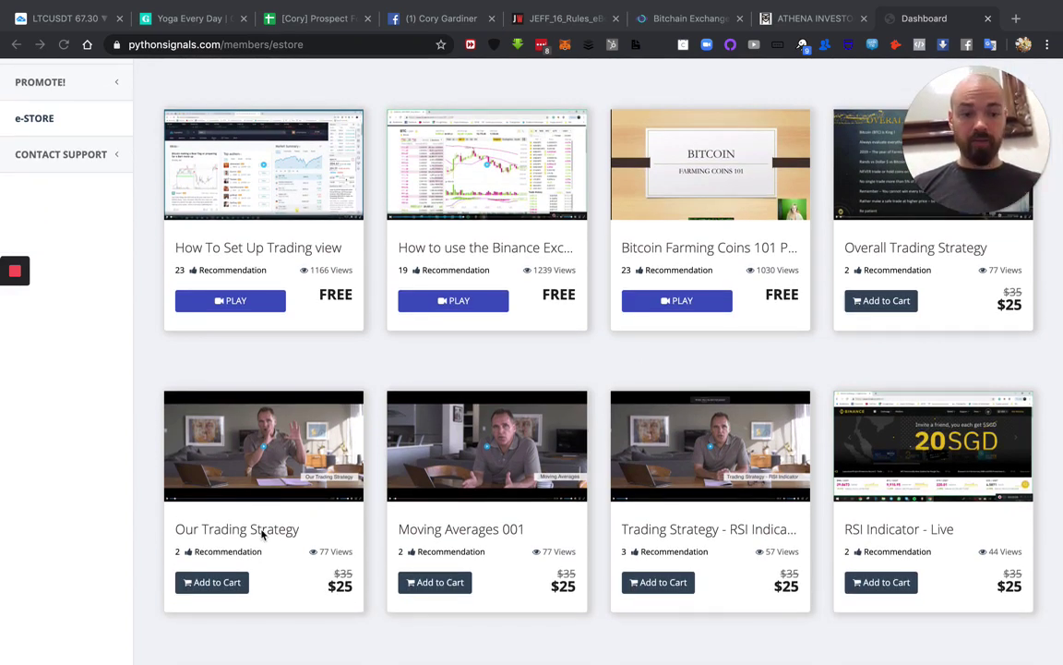
pyautogui.moveTo(838, 514)
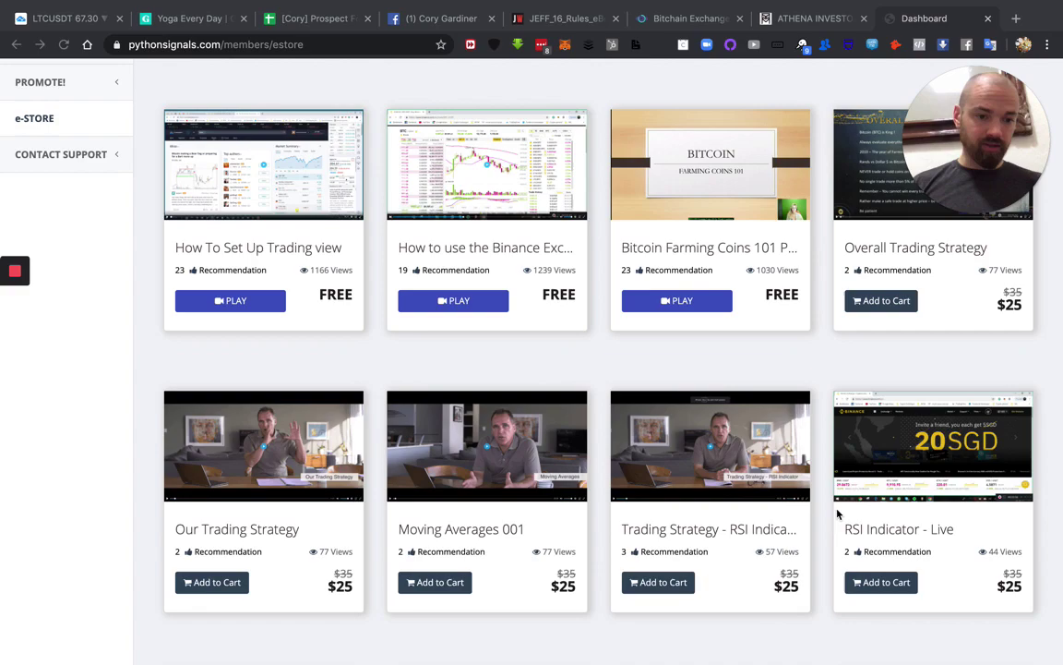
pyautogui.scroll(-3)
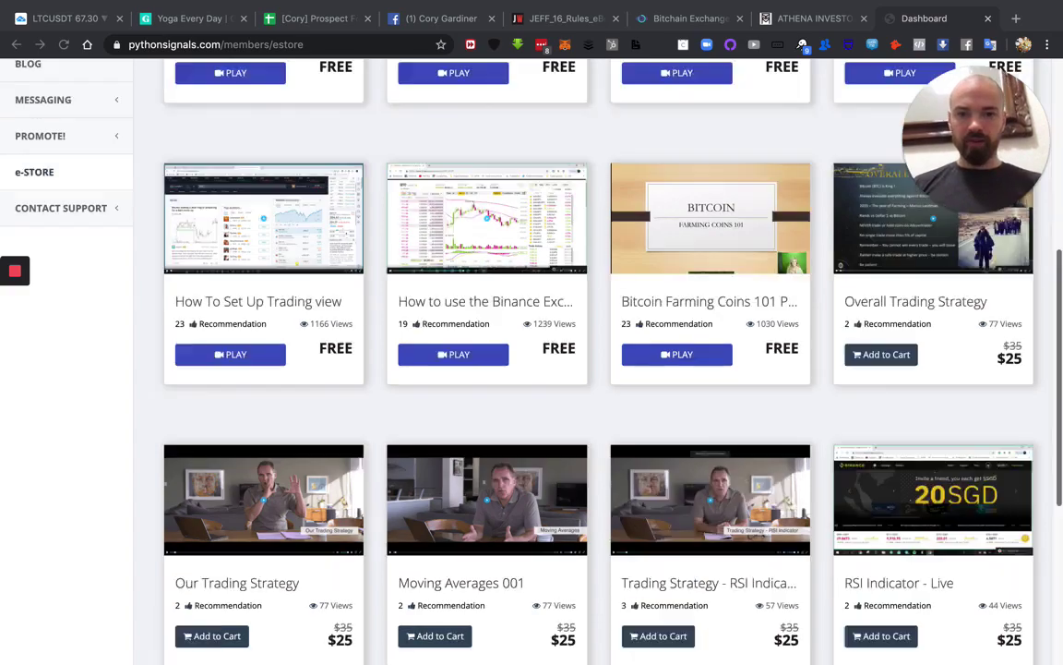
pyautogui.scroll(3)
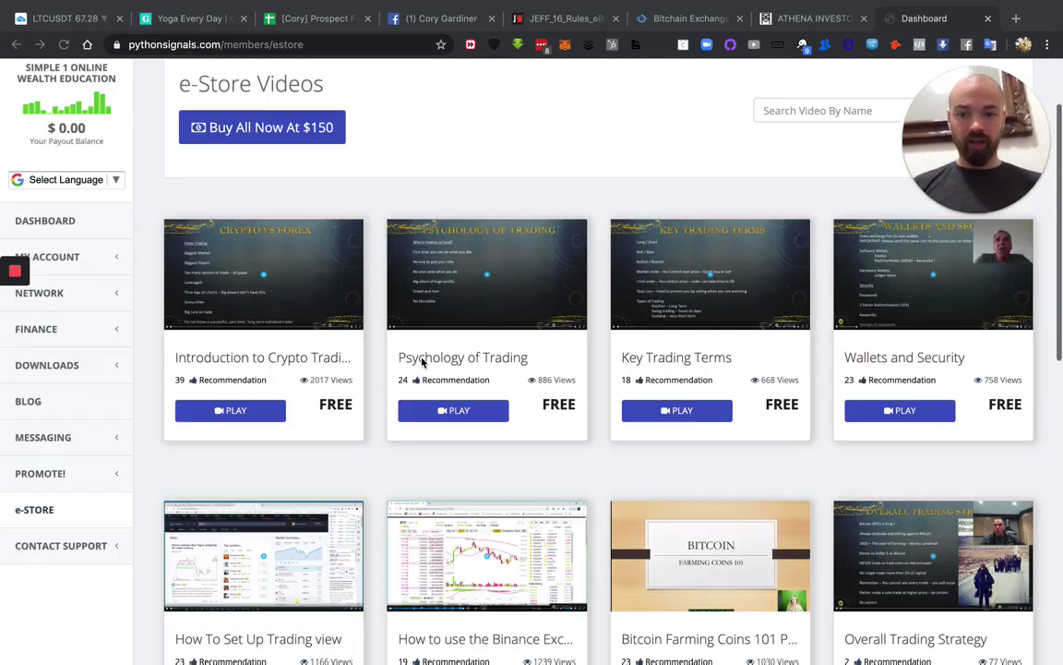
pyautogui.scroll(-3)
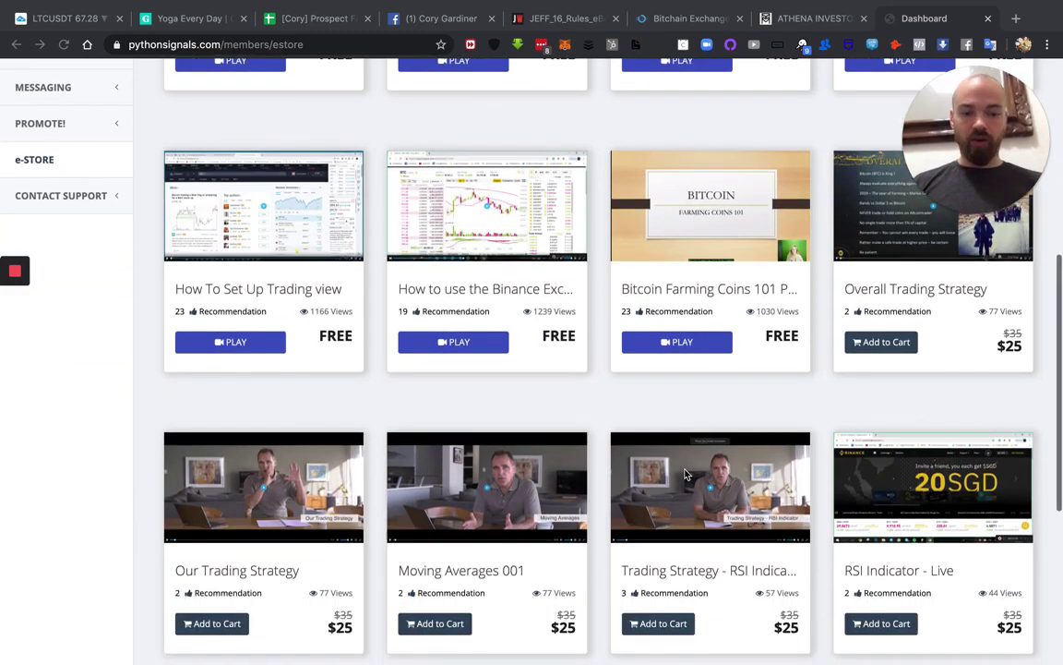
pyautogui.scroll(-3)
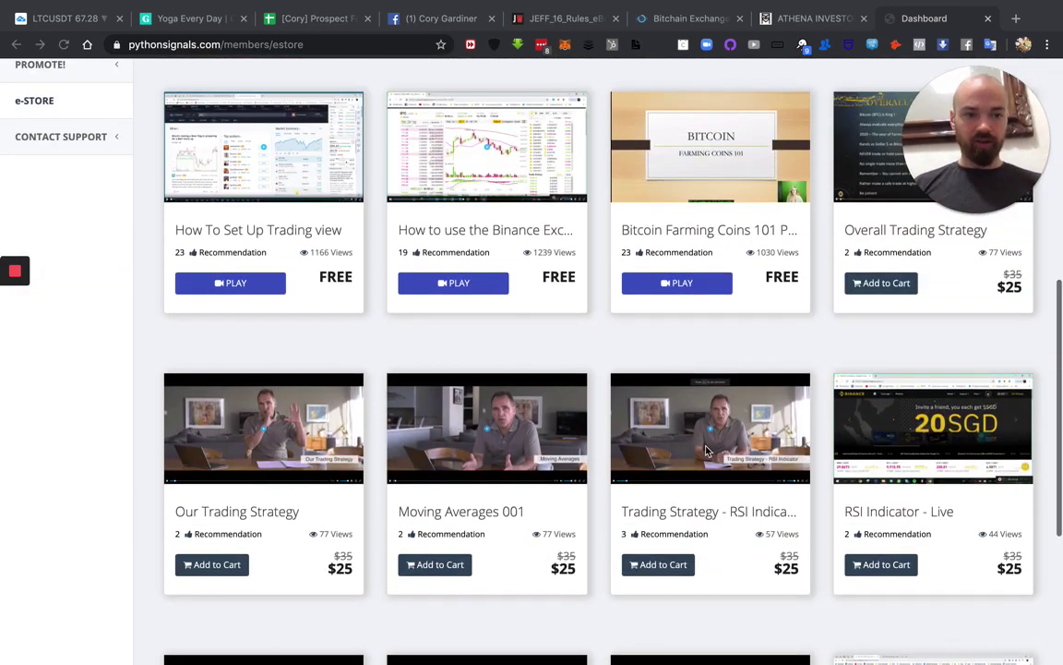
pyautogui.scroll(-3)
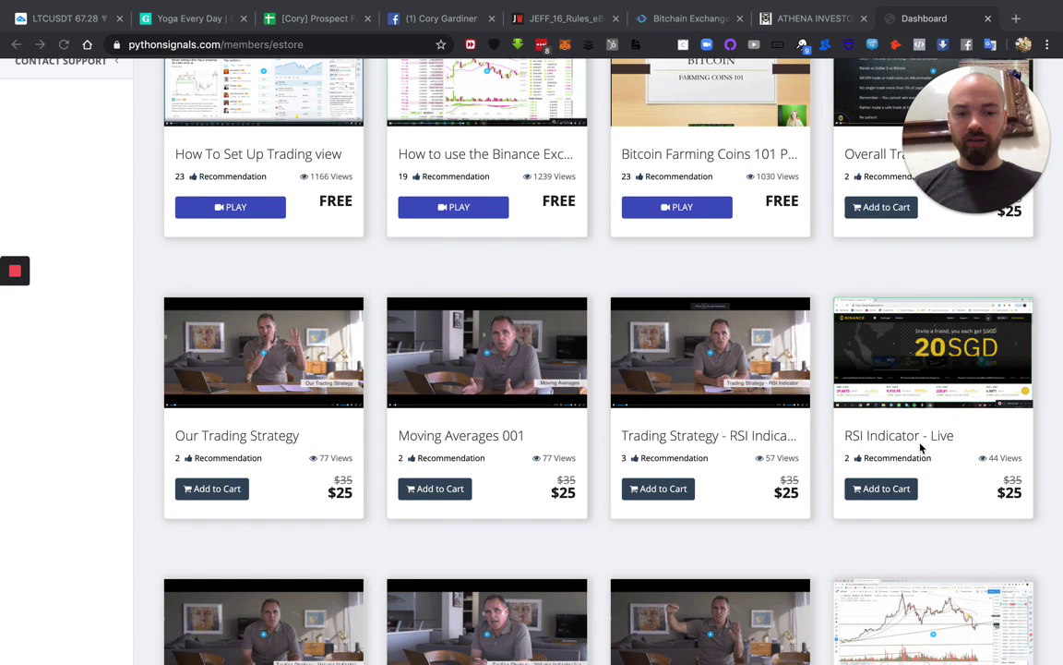
pyautogui.scroll(3)
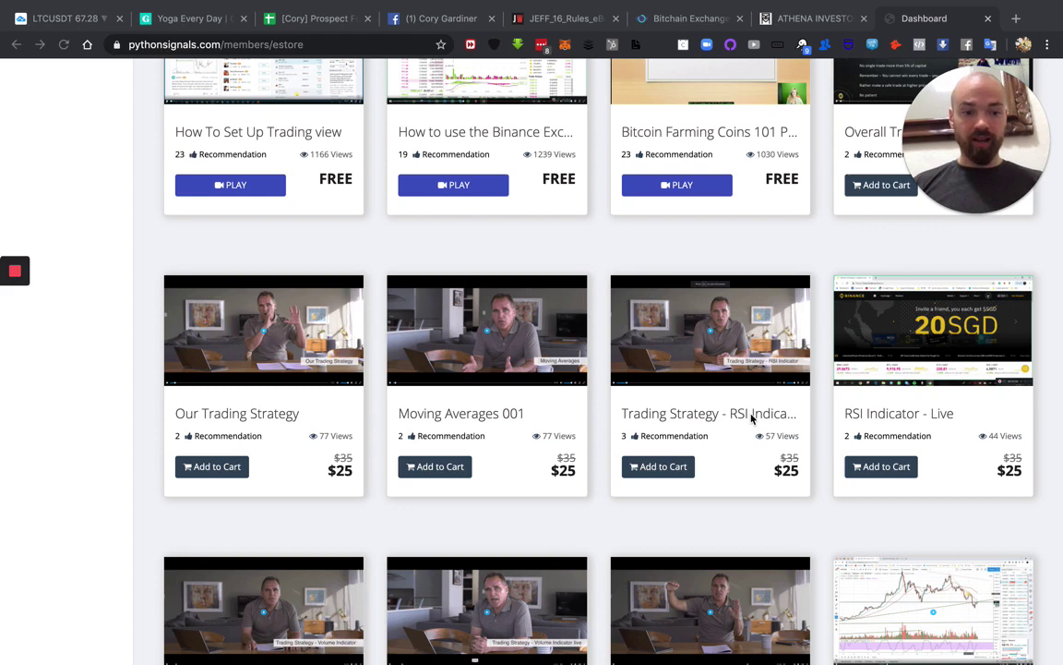
pyautogui.scroll(-3)
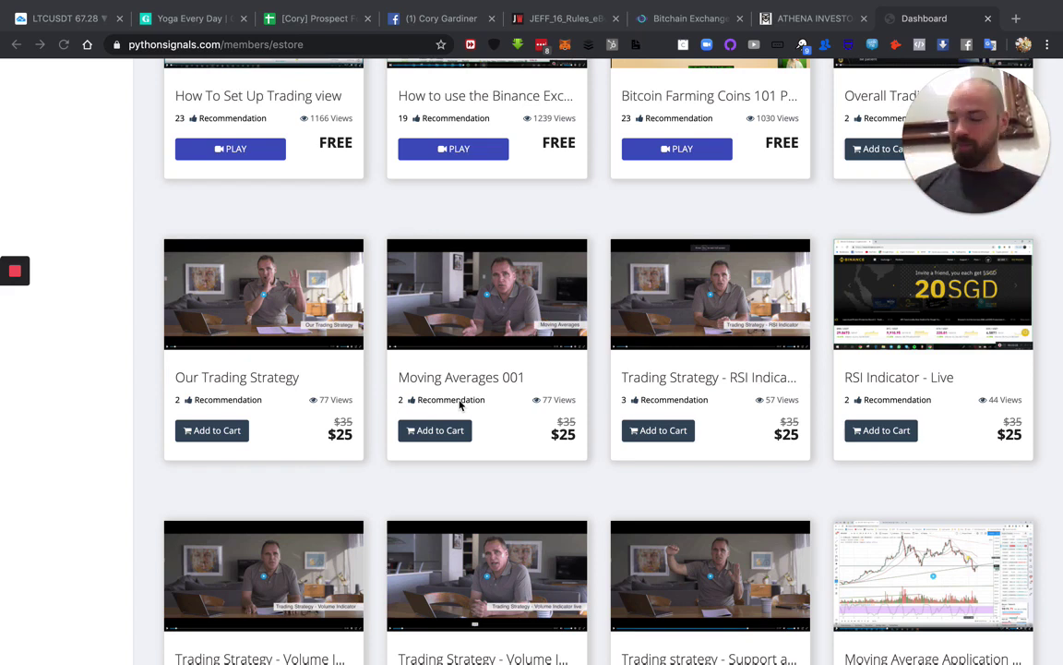
pyautogui.scroll(-3)
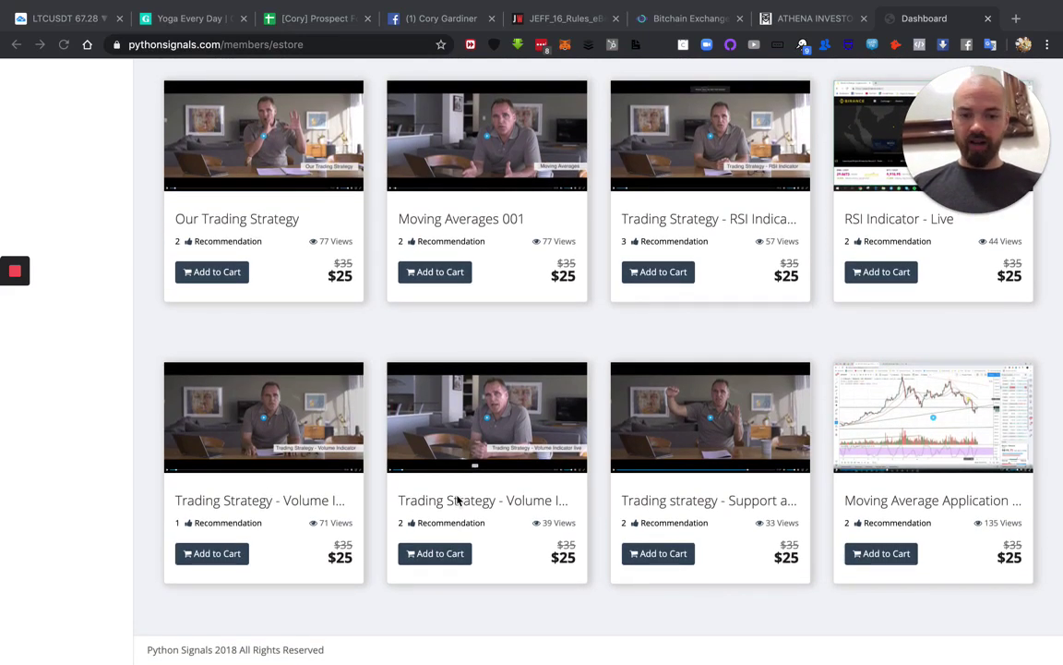
pyautogui.moveTo(658, 487)
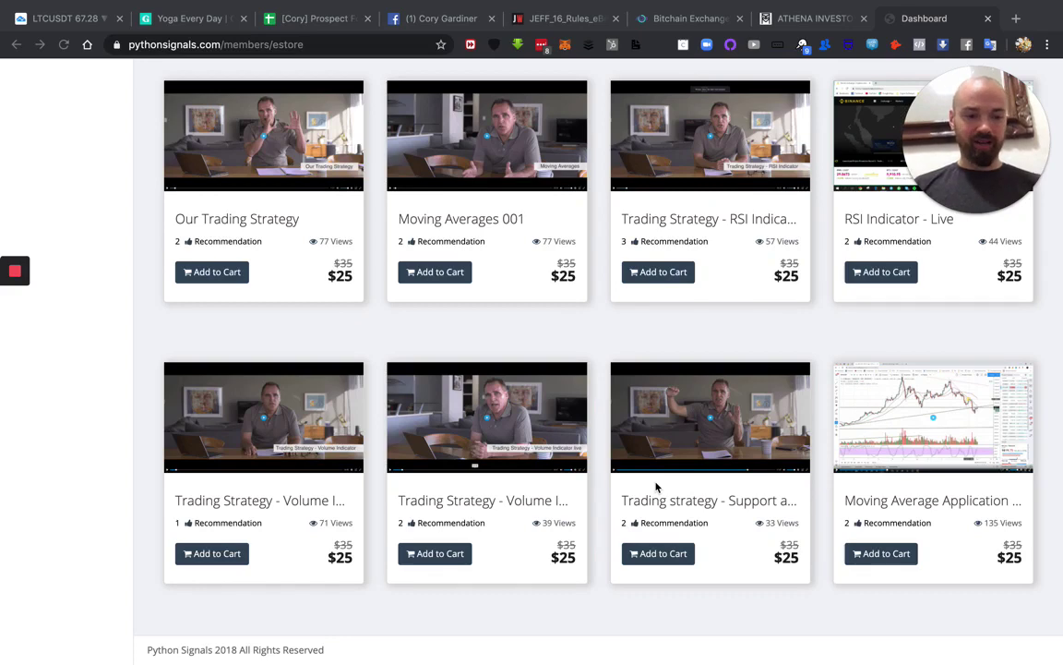
pyautogui.moveTo(885, 493)
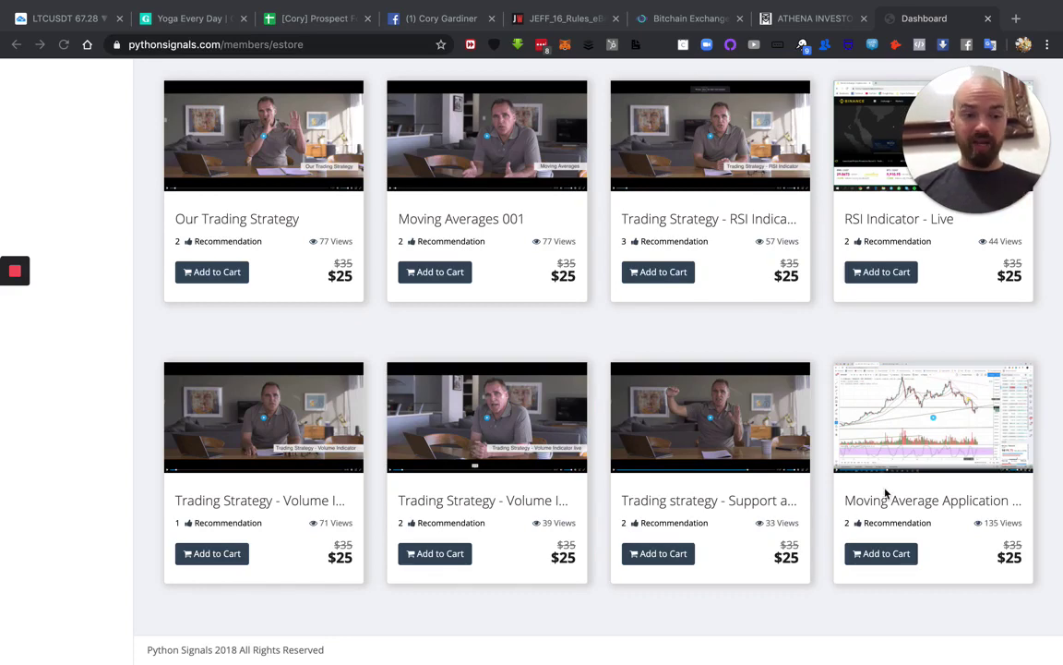
pyautogui.moveTo(925, 388)
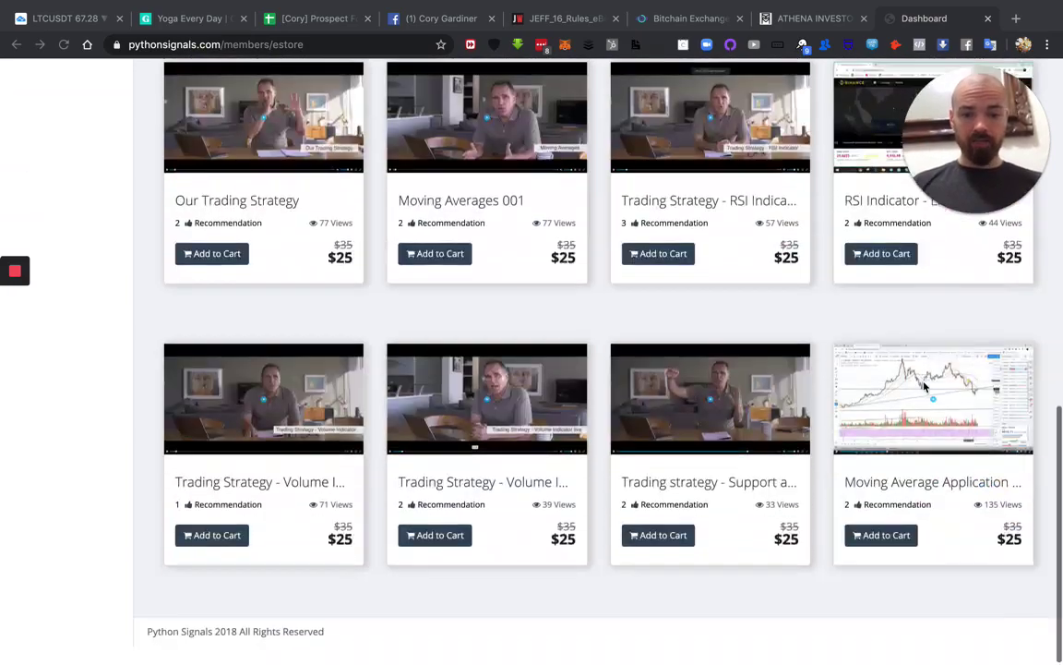
pyautogui.scroll(3)
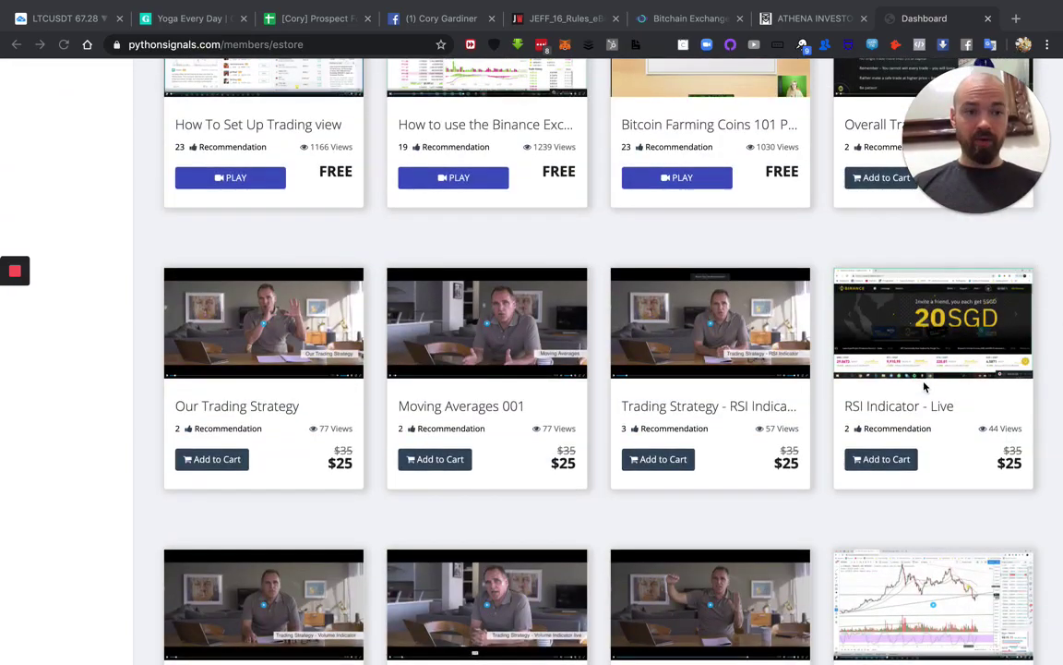
pyautogui.scroll(-3)
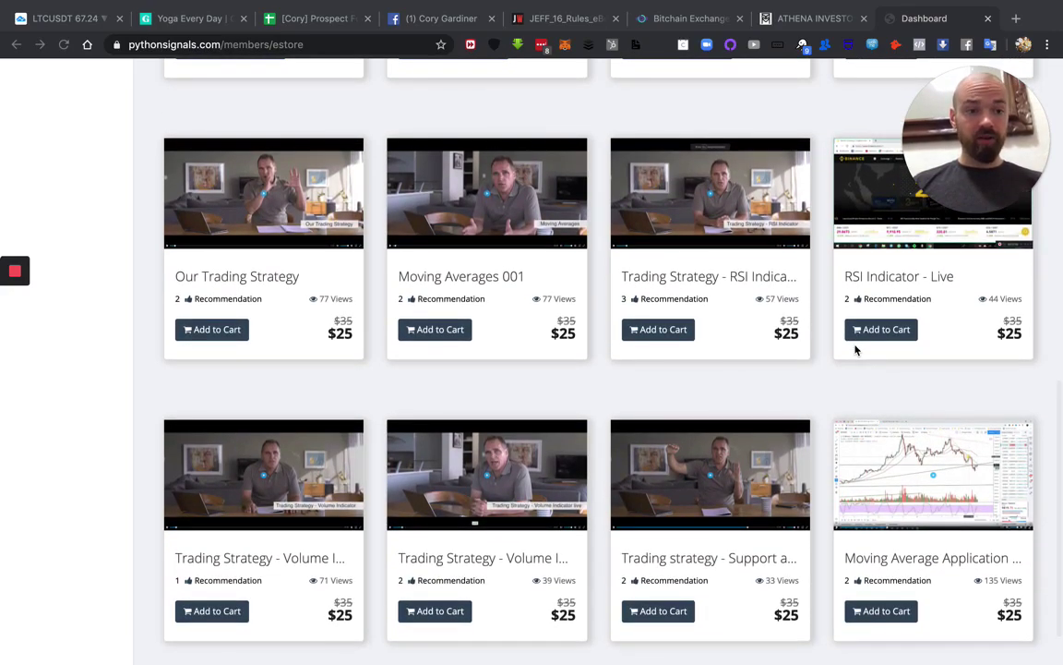
pyautogui.scroll(3)
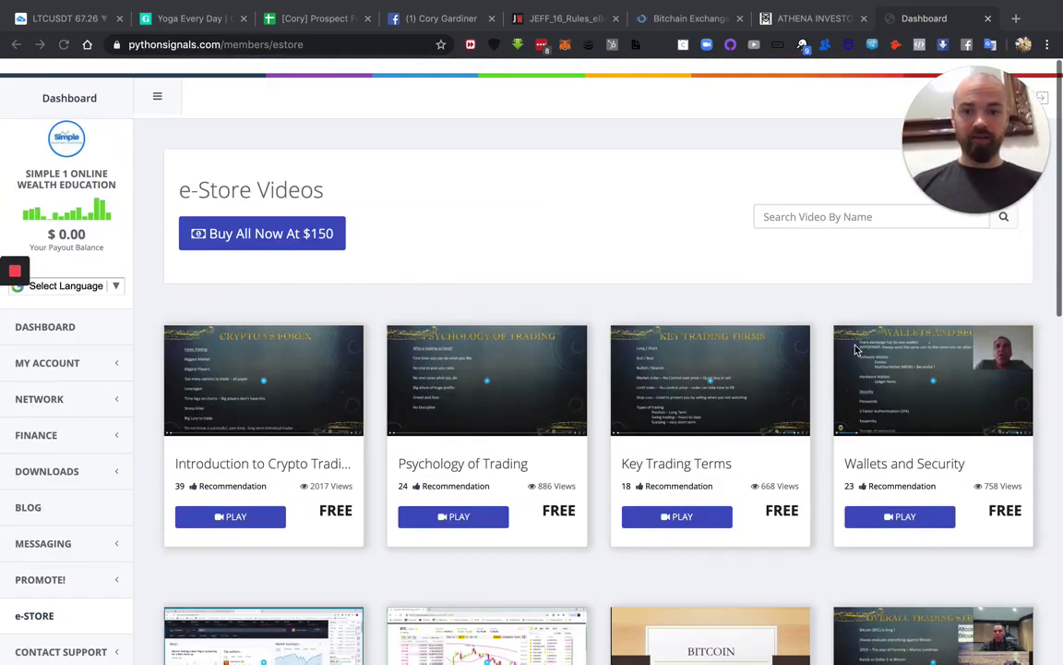
pyautogui.scroll(-3)
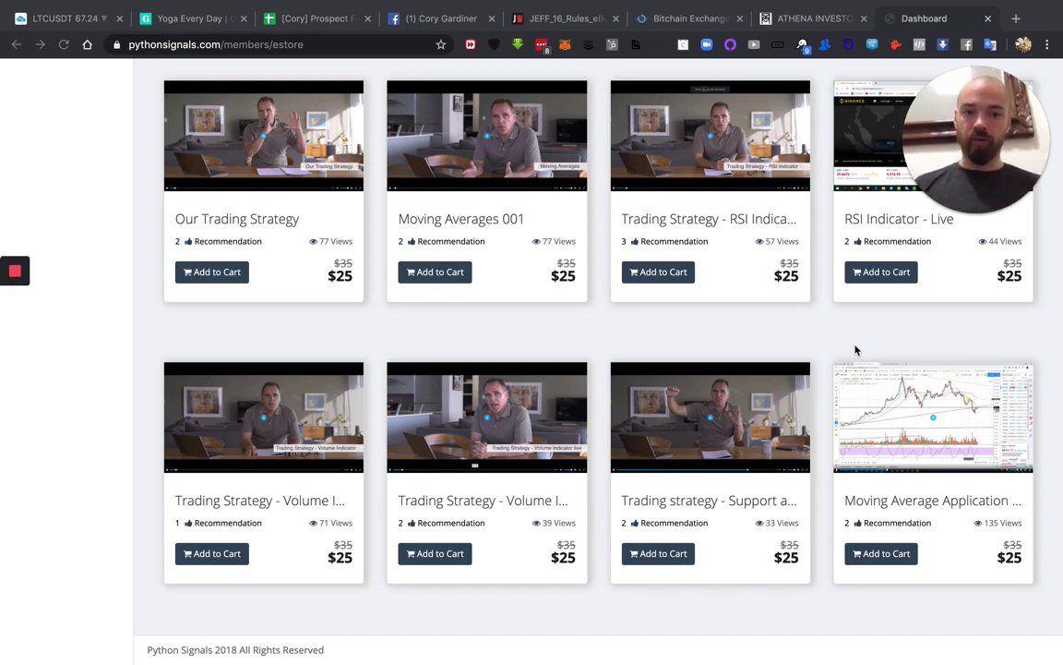
pyautogui.scroll(3)
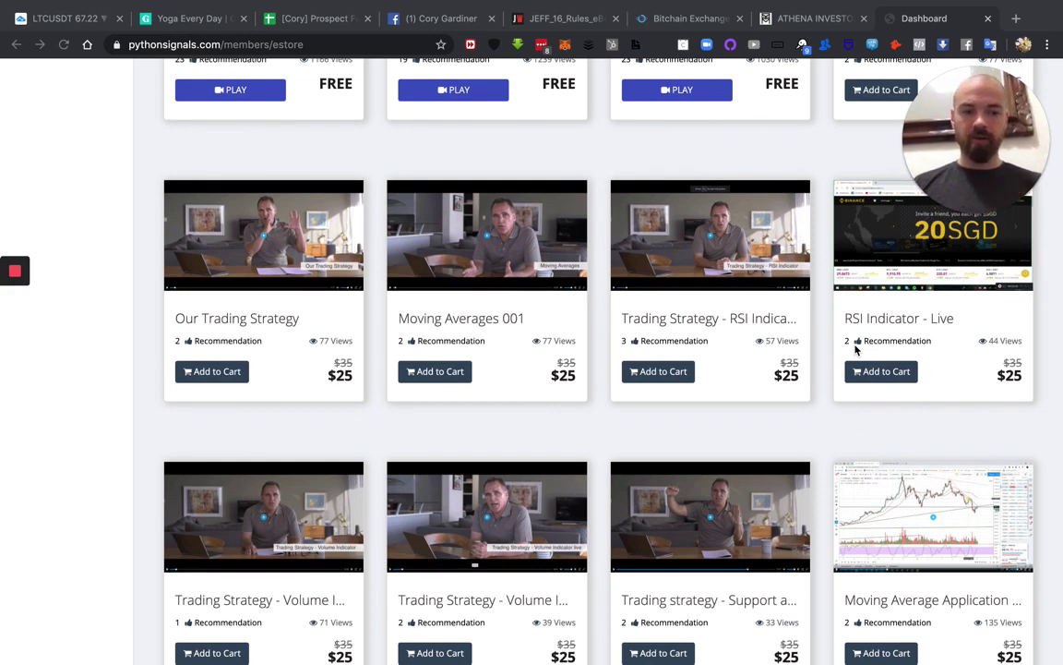
pyautogui.moveTo(161, 324)
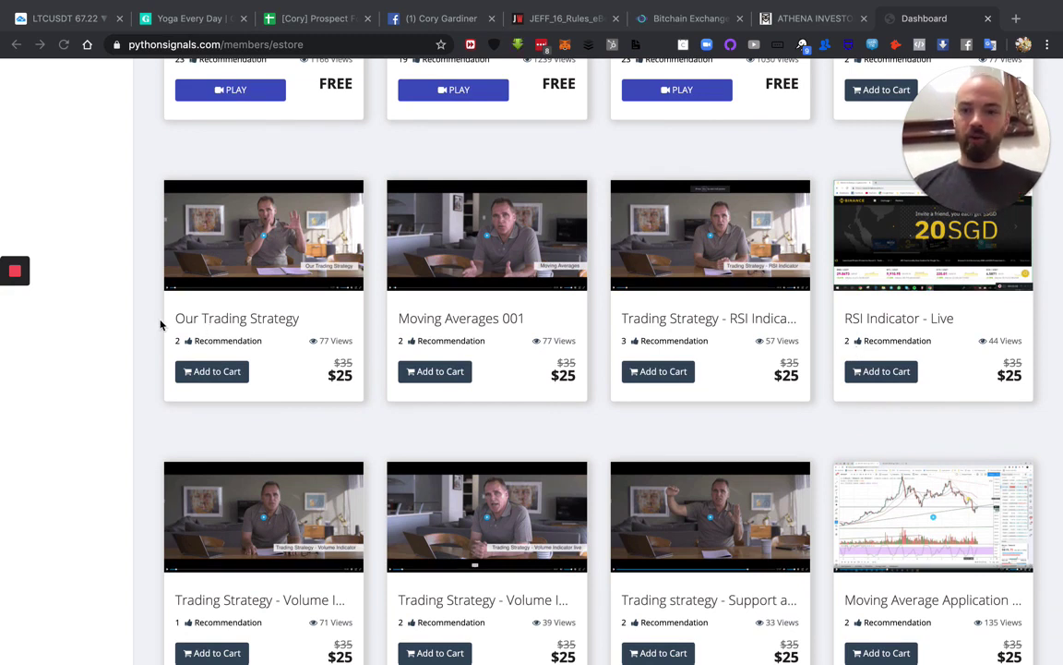